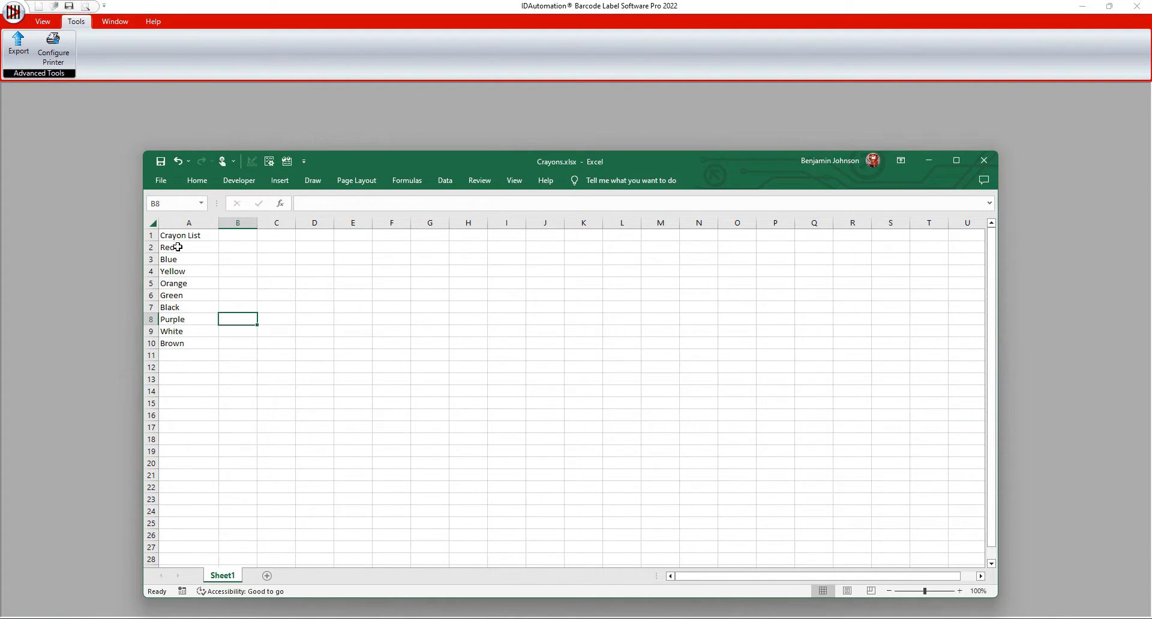
Step: Define custom Letter label stock in inches with 2 rows and 2 columns
left_click(51, 39)
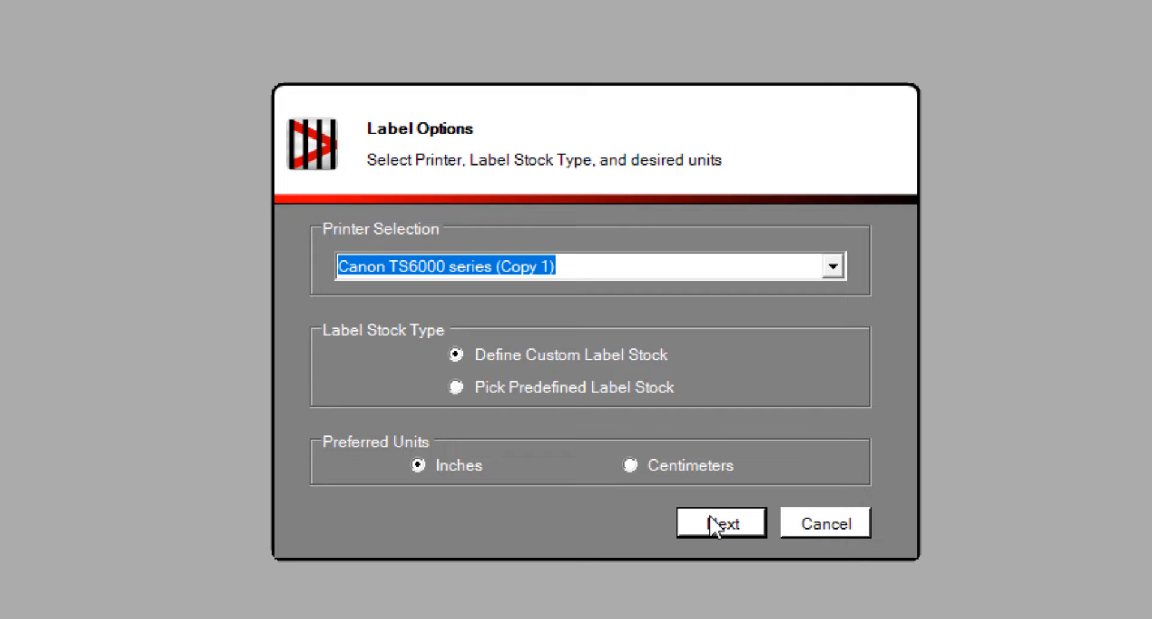
left_click(721, 523)
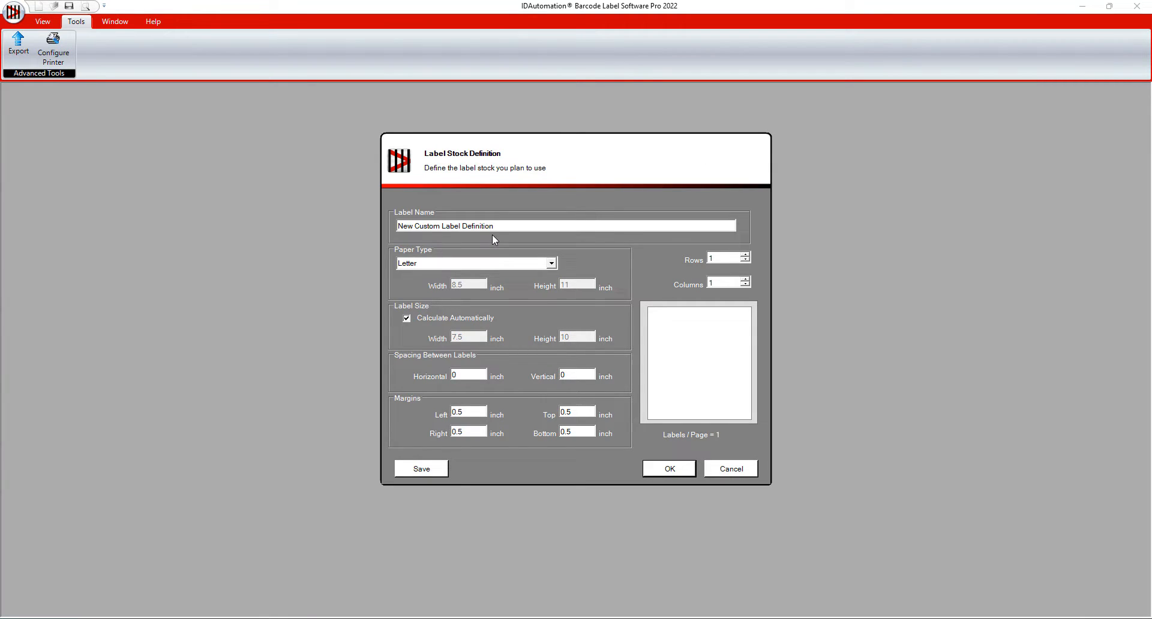
mouse_move(504, 239)
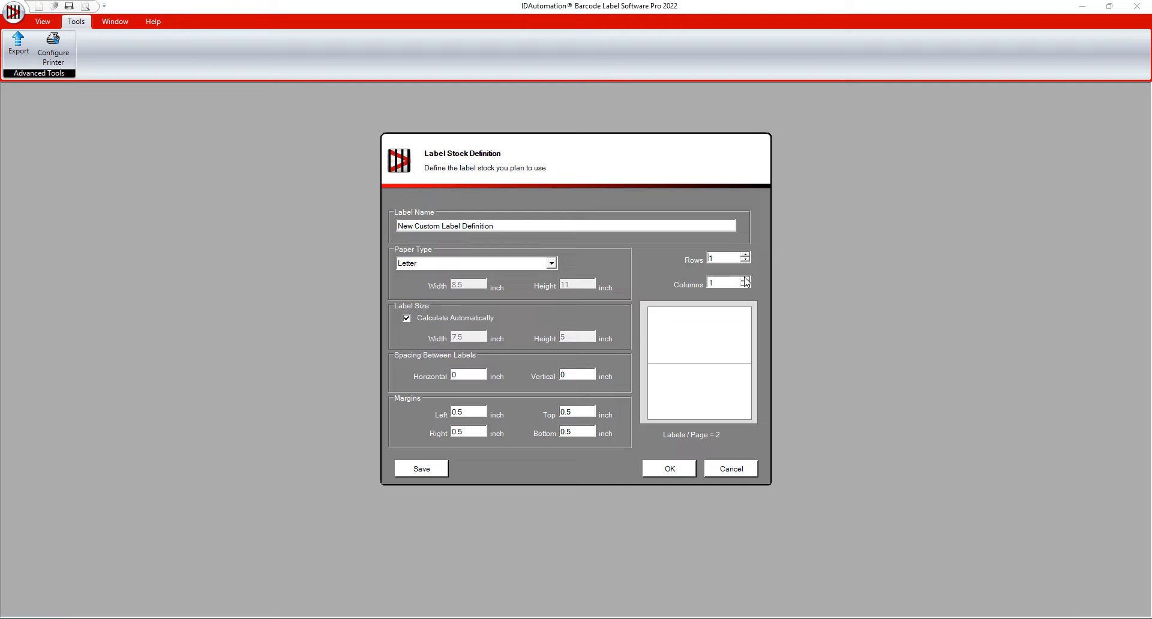
left_click(746, 278)
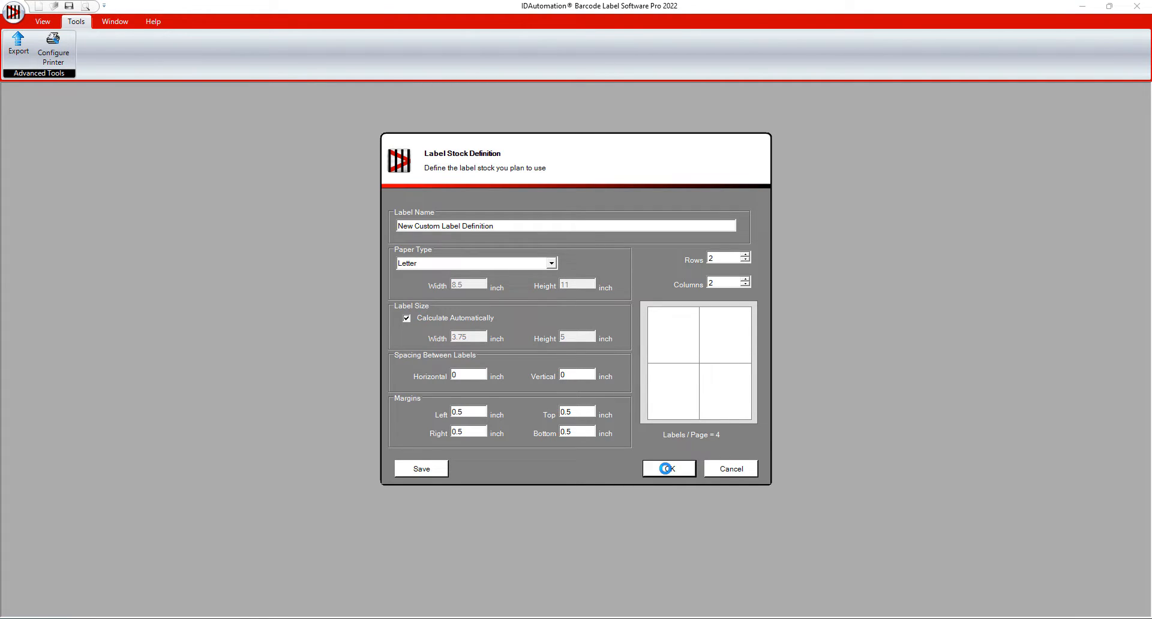
left_click(668, 468)
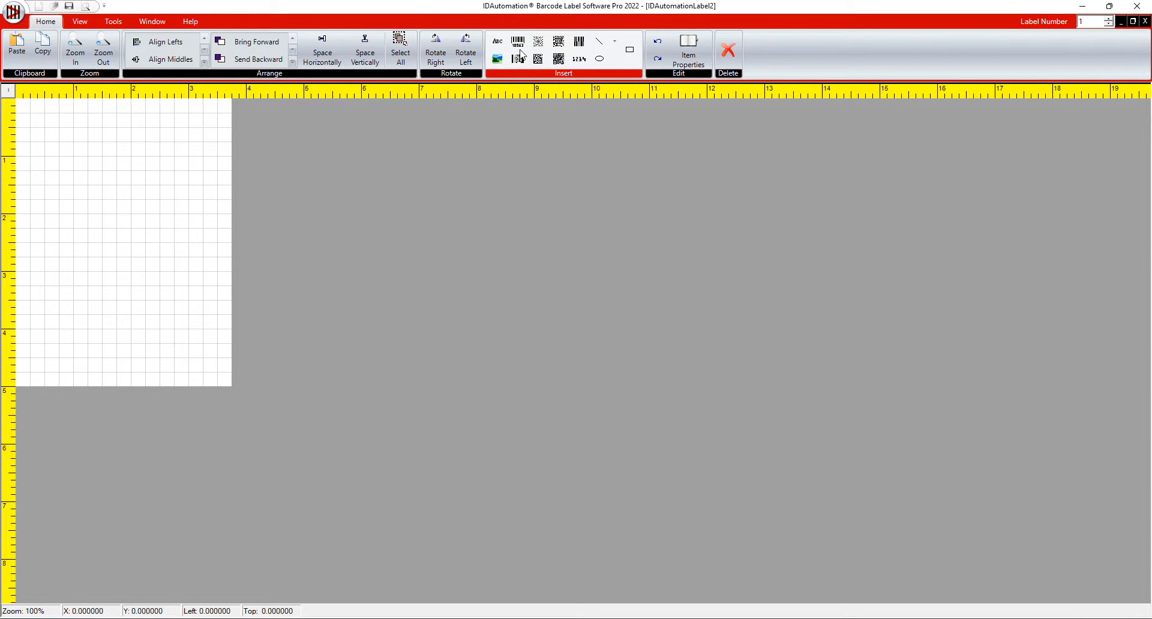
mouse_move(518, 42)
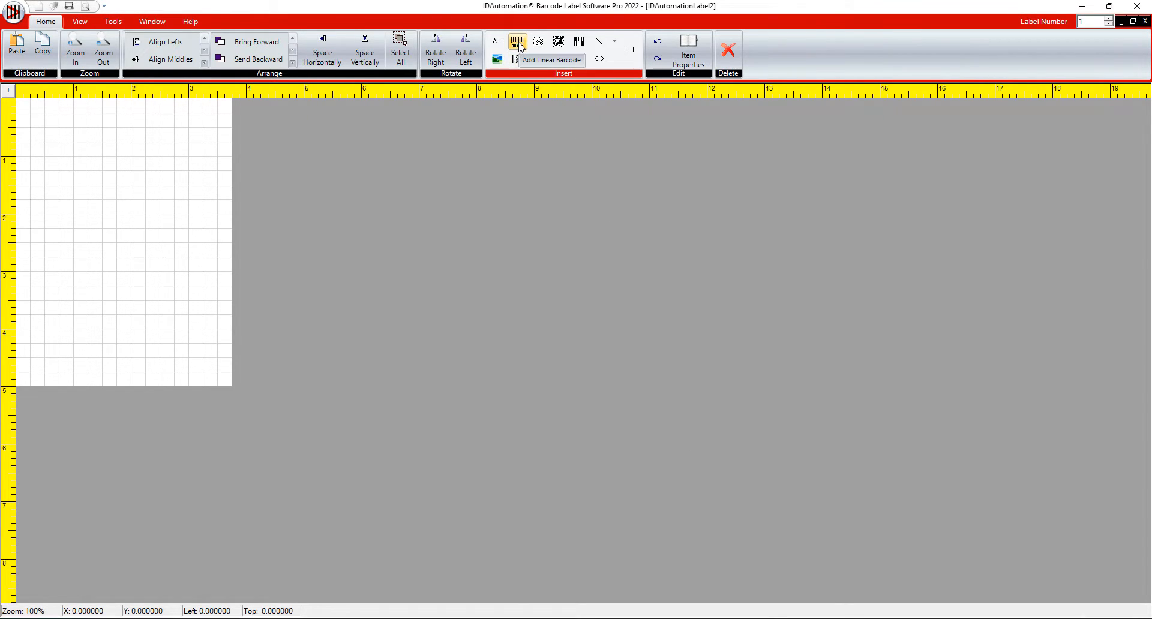
left_click(519, 41)
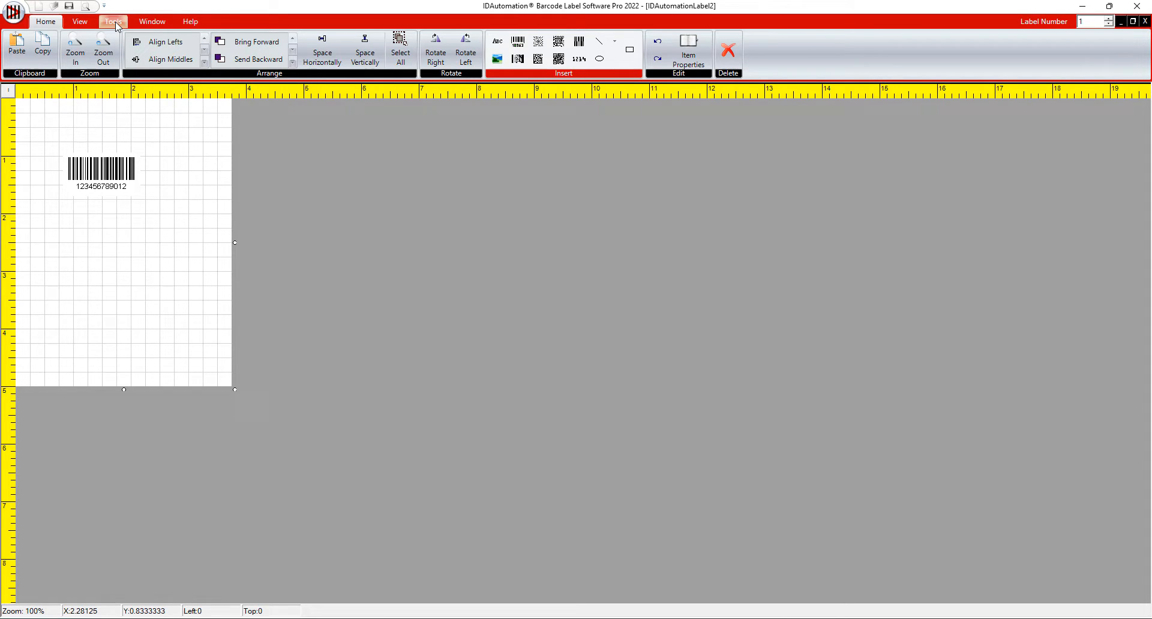
left_click(115, 22)
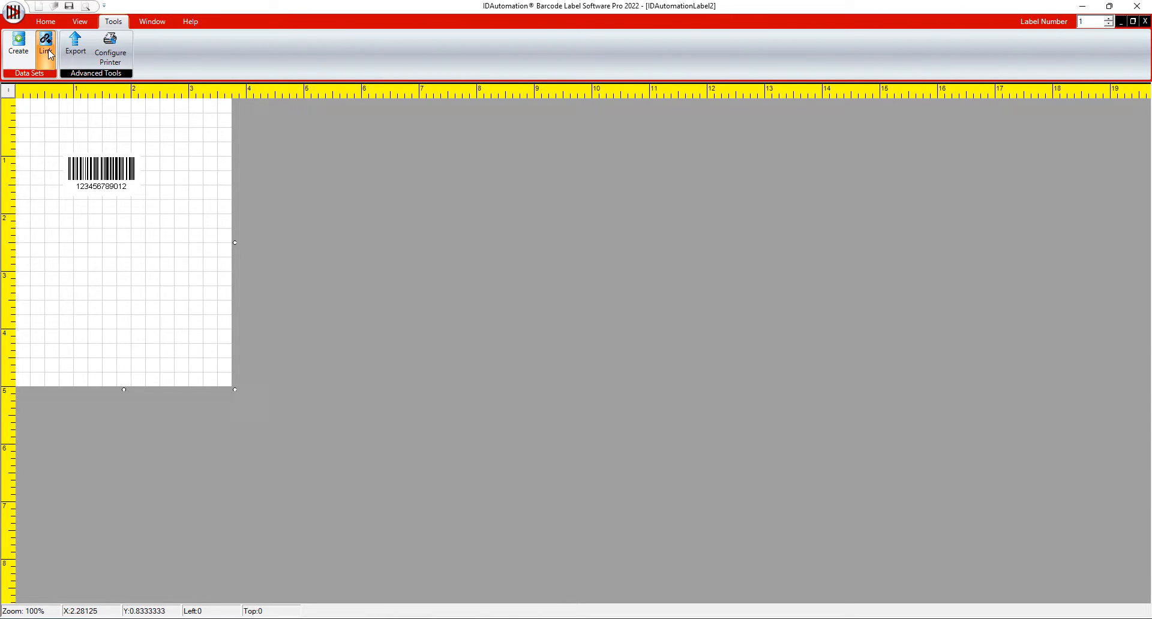
Step: Link Sheet1 of the Crayons.xlsx Excel workbook as the label's external data
left_click(45, 47)
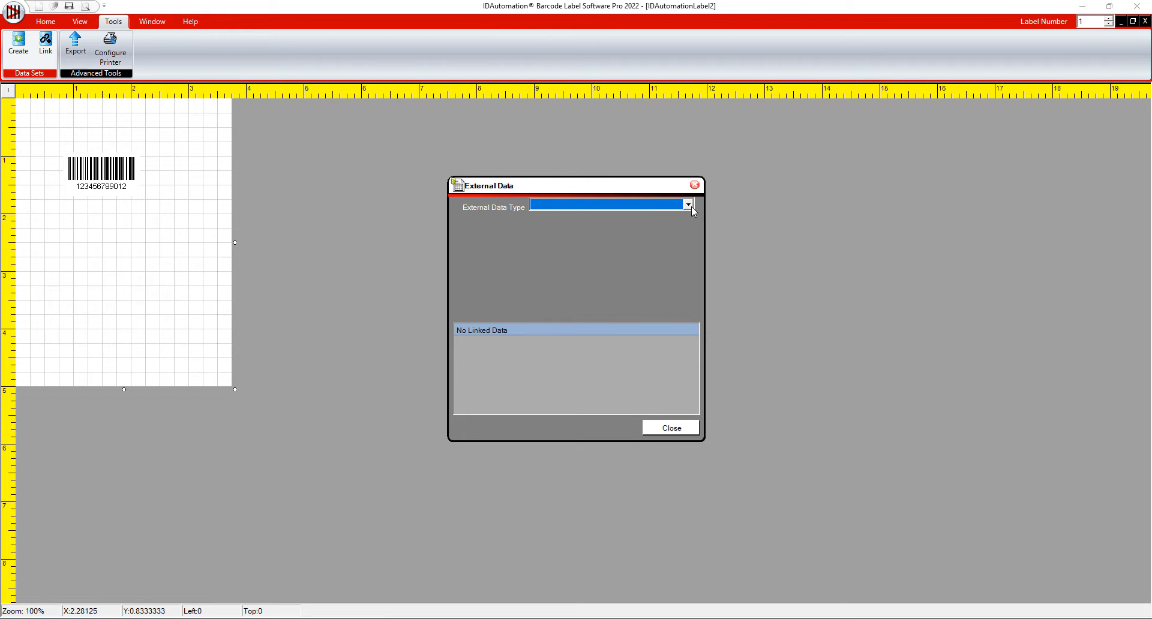
left_click(687, 204)
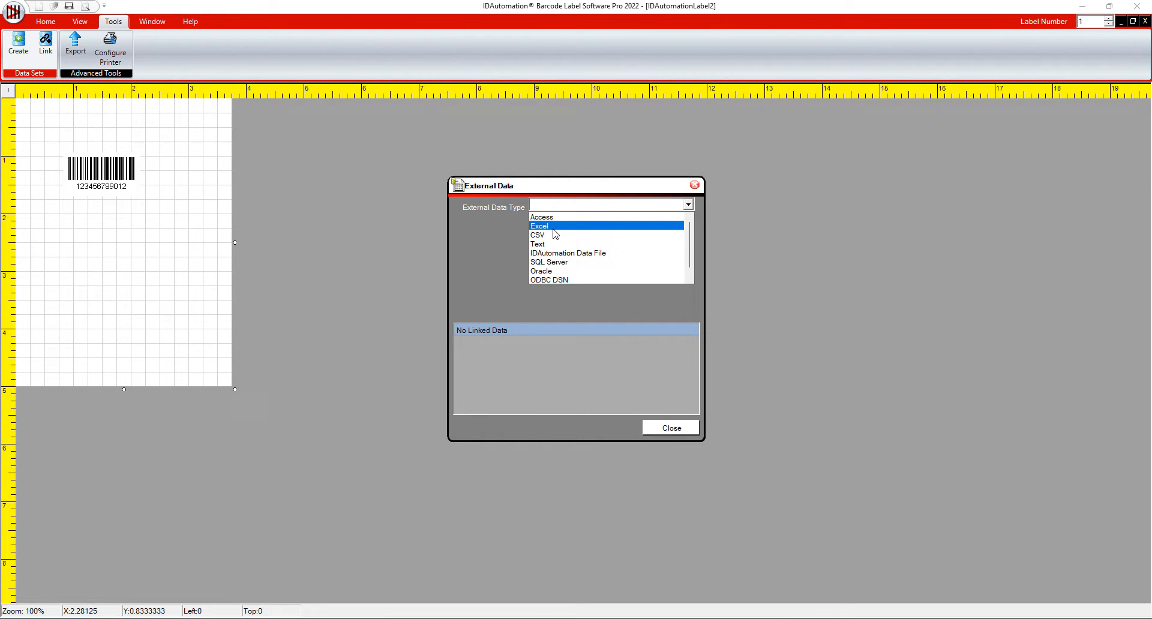
left_click(539, 226)
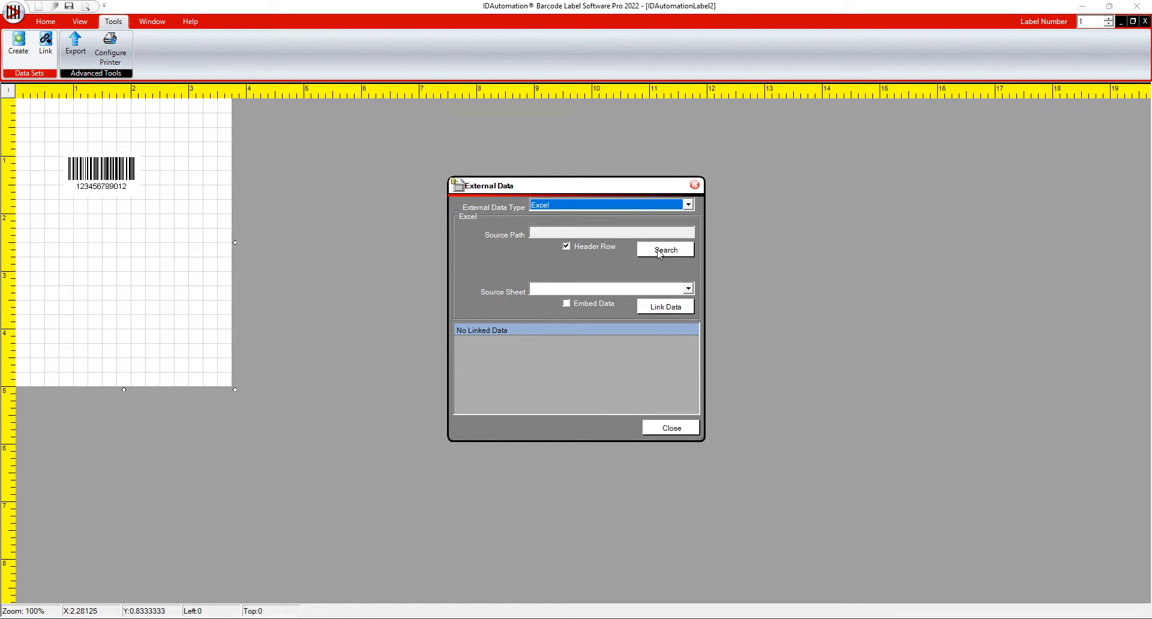
left_click(658, 249)
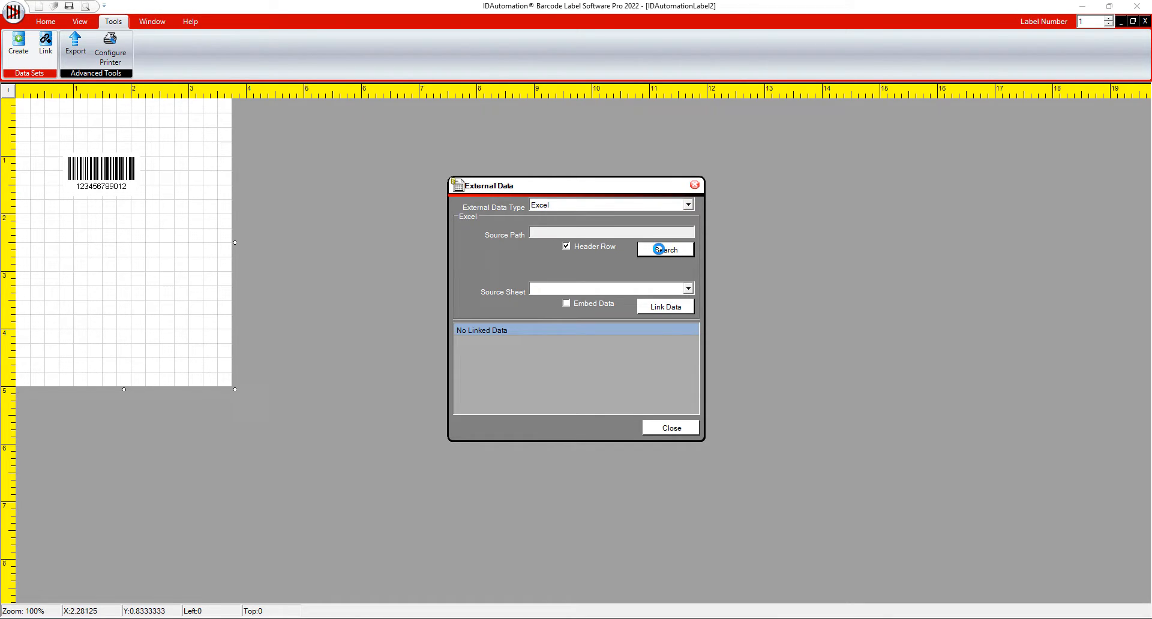
left_click(665, 250)
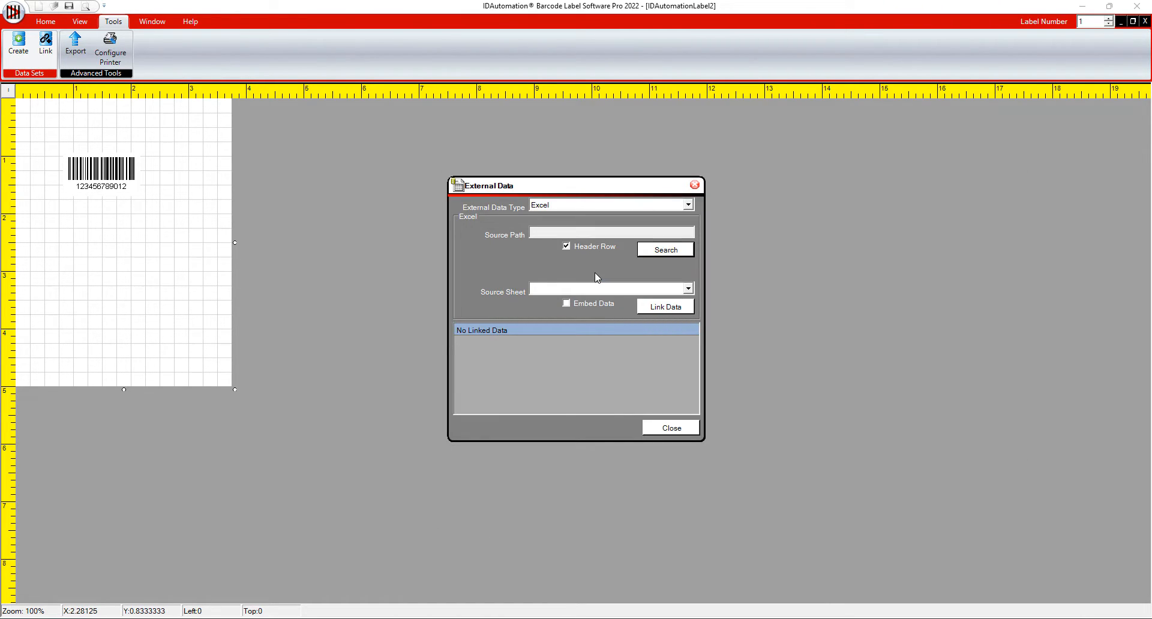
left_click(665, 250)
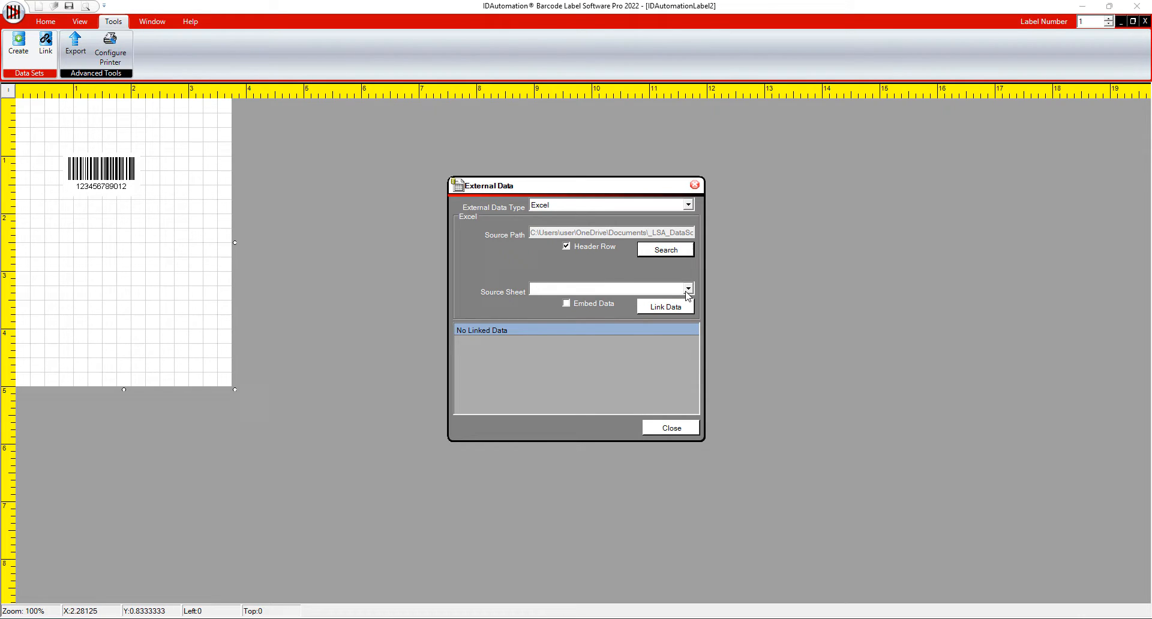
left_click(688, 289)
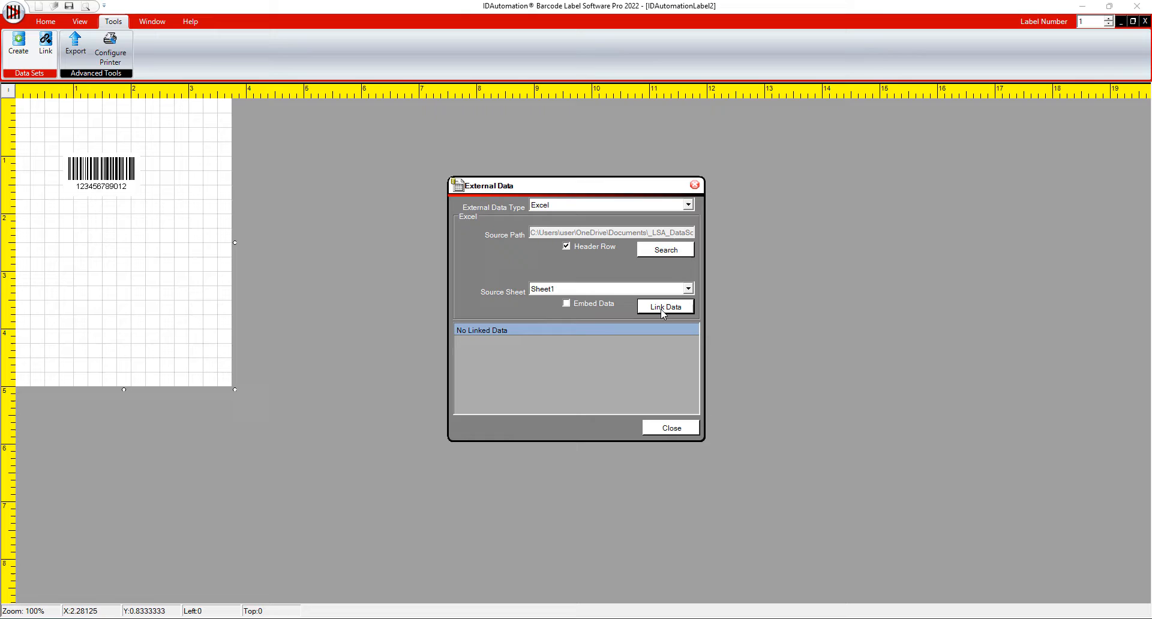
left_click(664, 306)
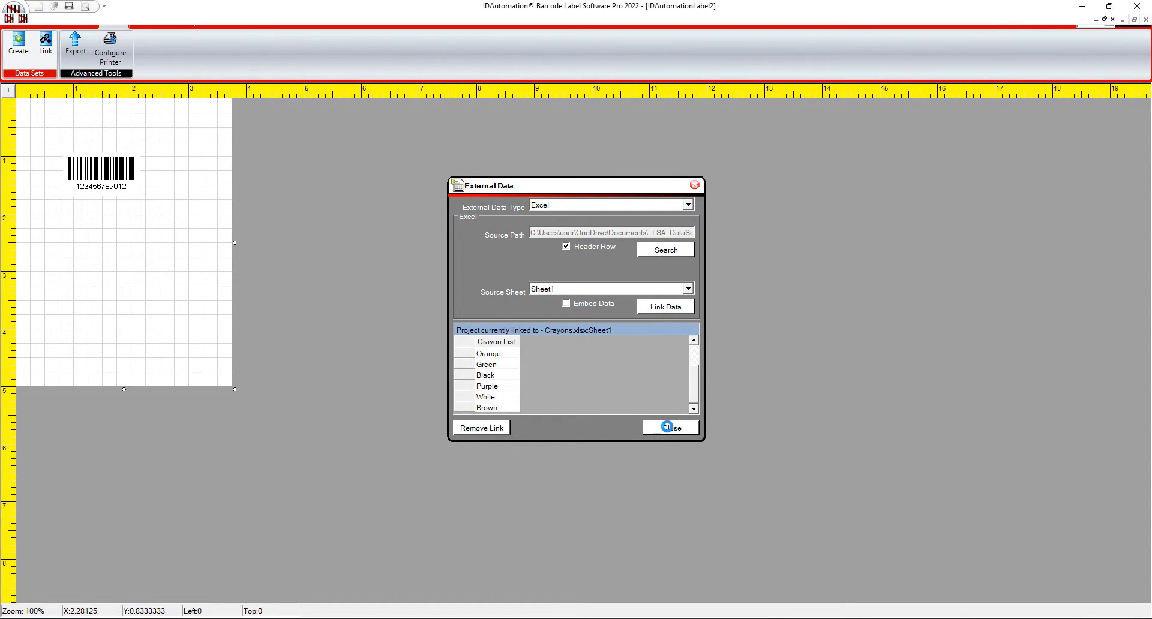
left_click(667, 427)
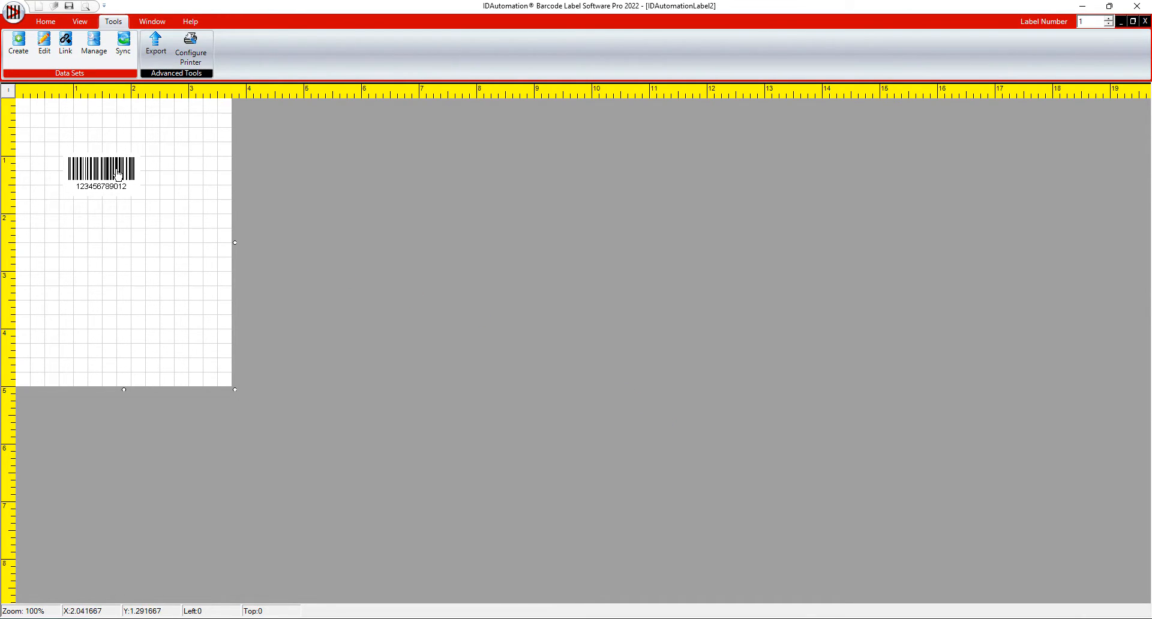
Step: Set the barcode value type to External DataSource using the Crayons.xlsx table, showing Red
left_click(101, 174)
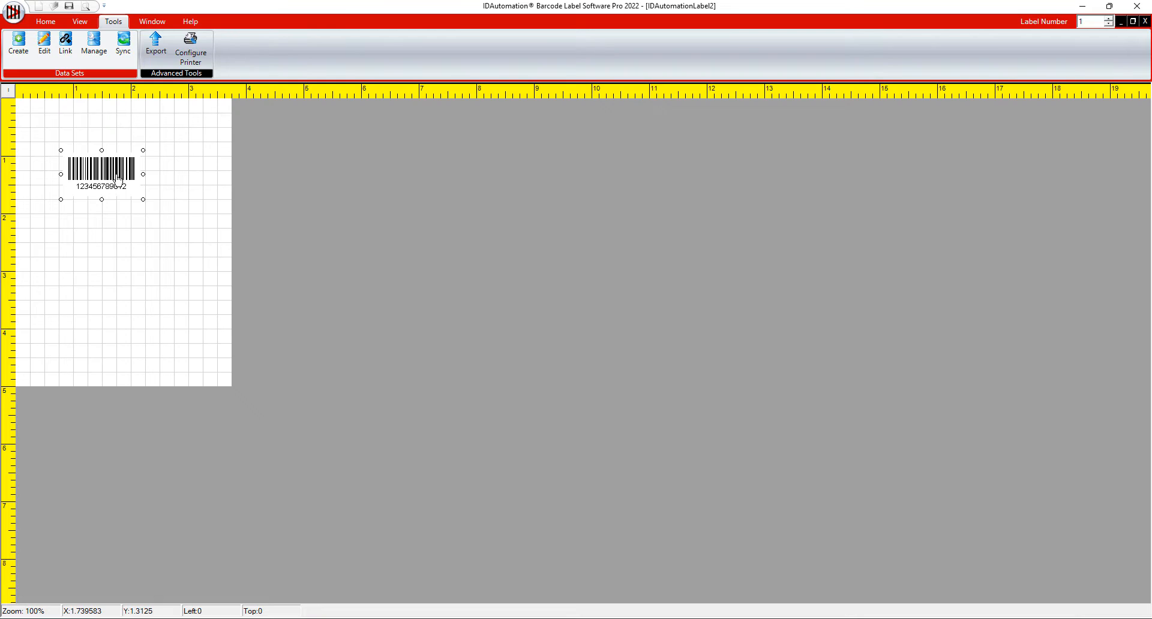
double_click(101, 174)
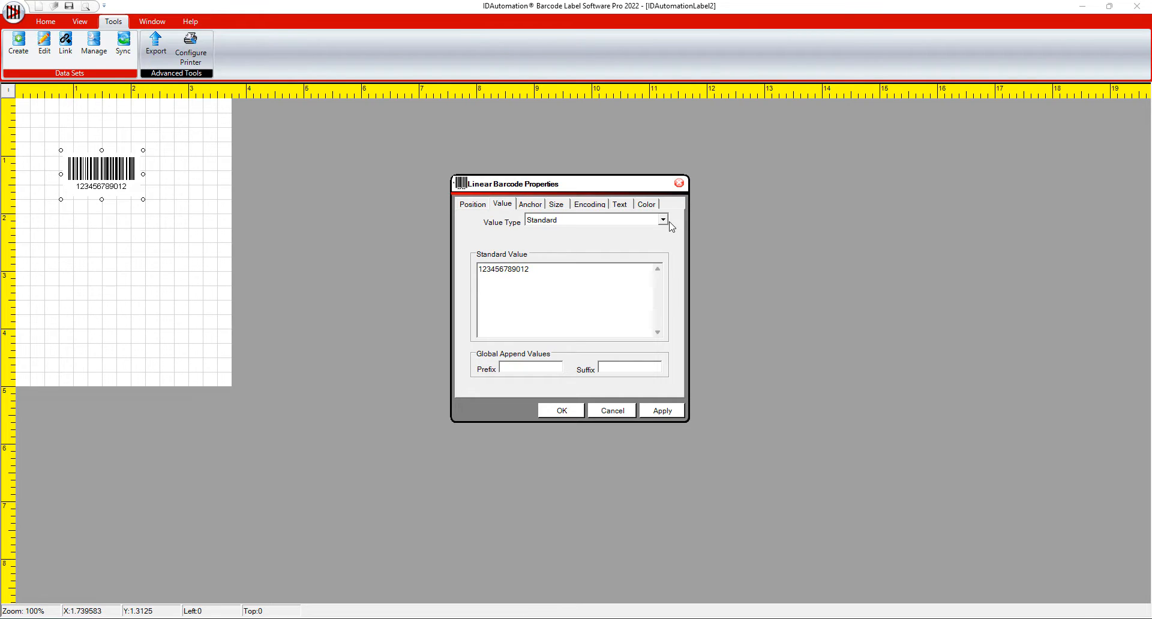
mouse_move(666, 227)
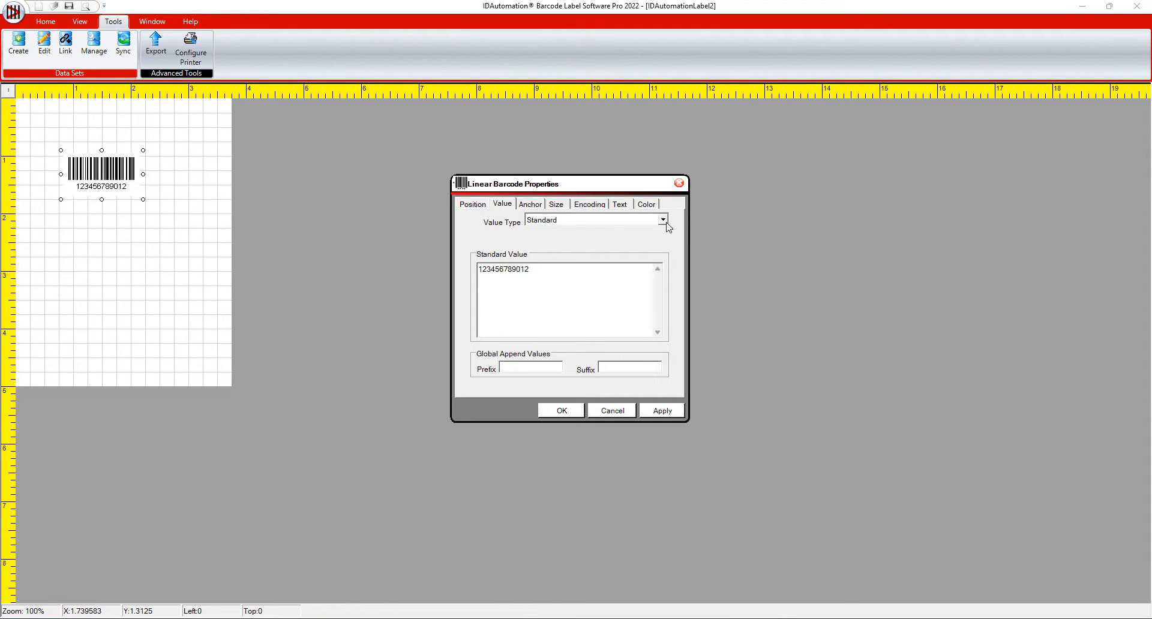
left_click(662, 219)
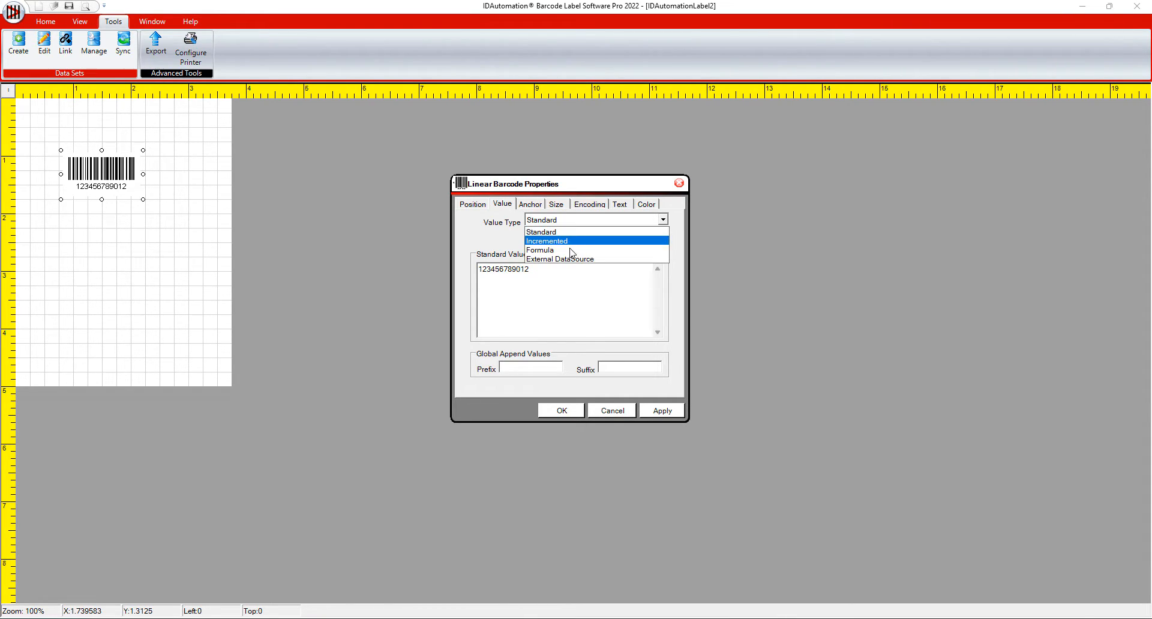
left_click(560, 258)
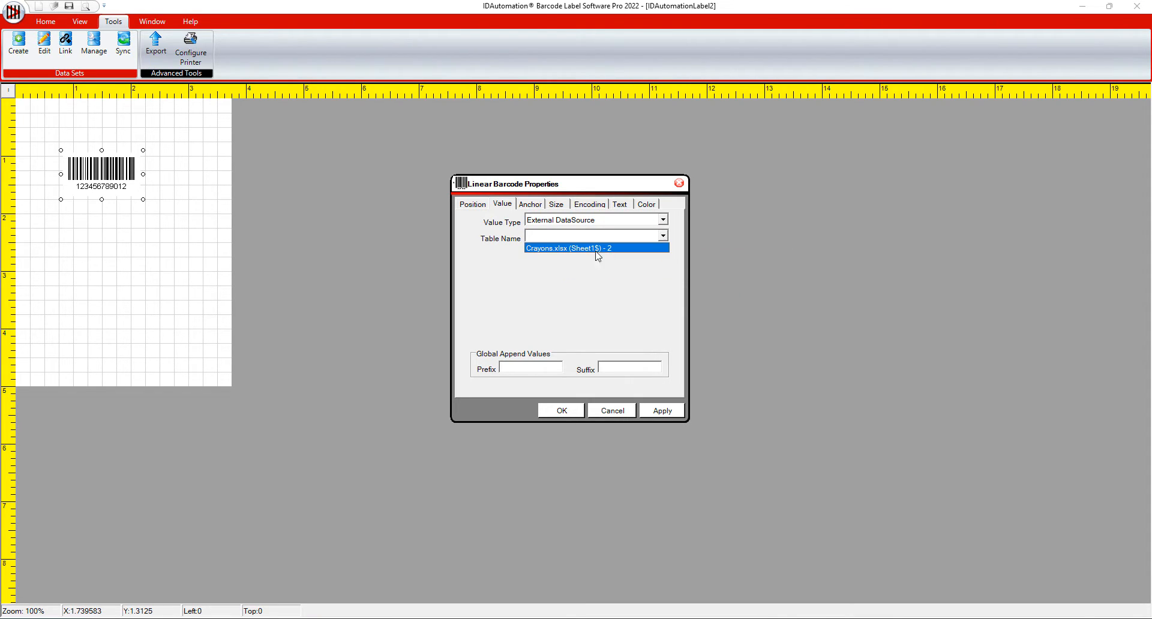
left_click(590, 248)
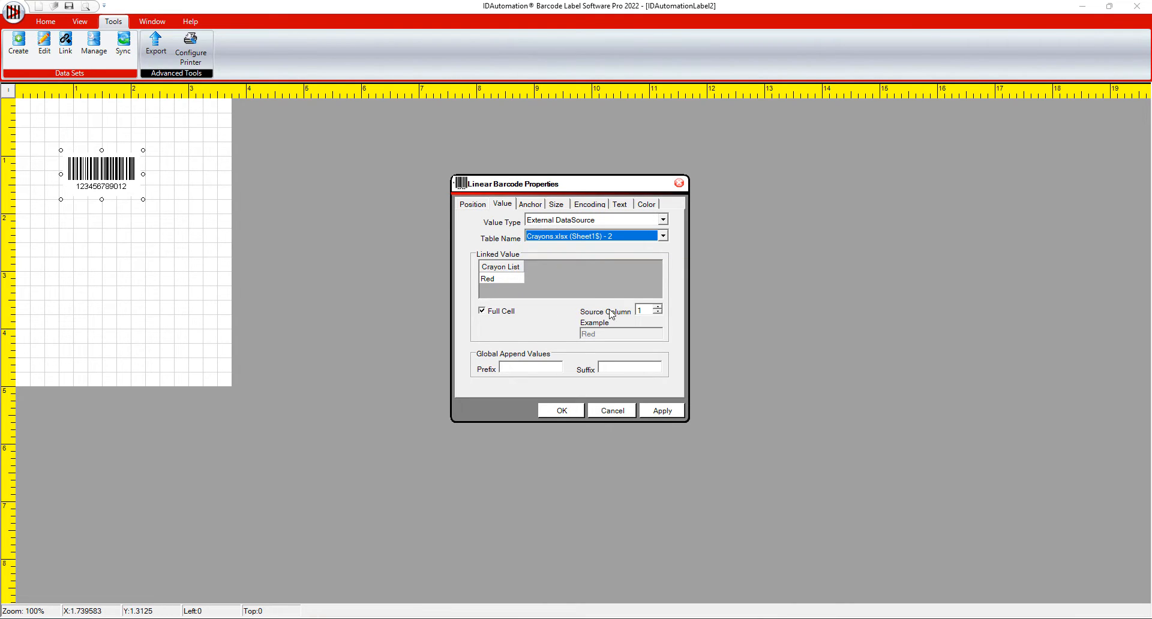
mouse_move(525, 316)
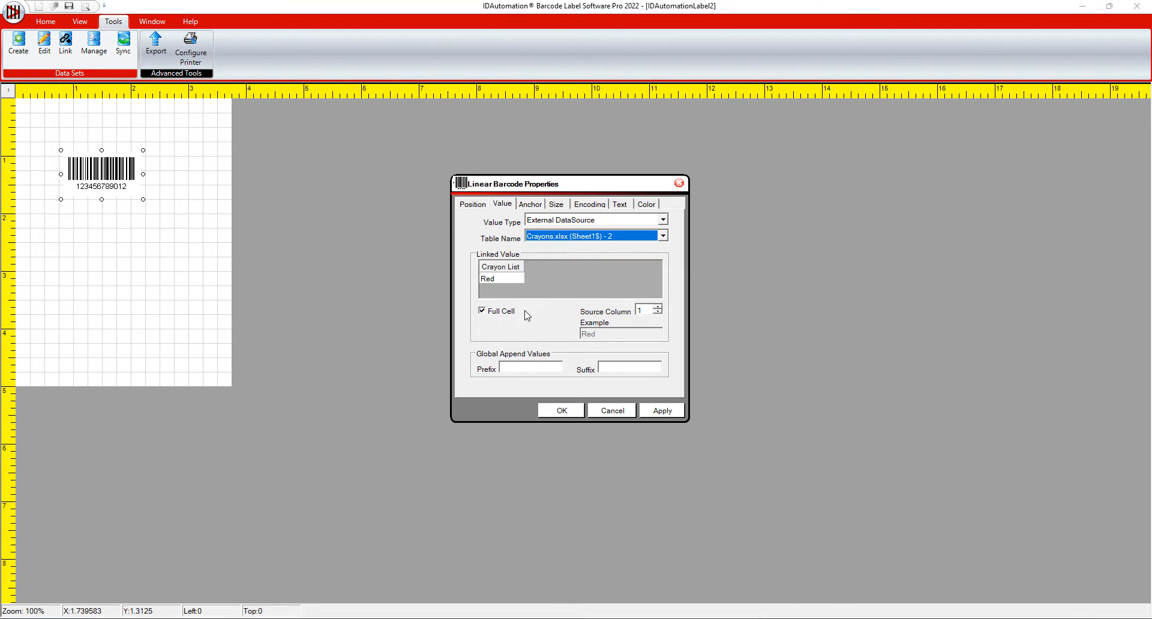
mouse_move(553, 338)
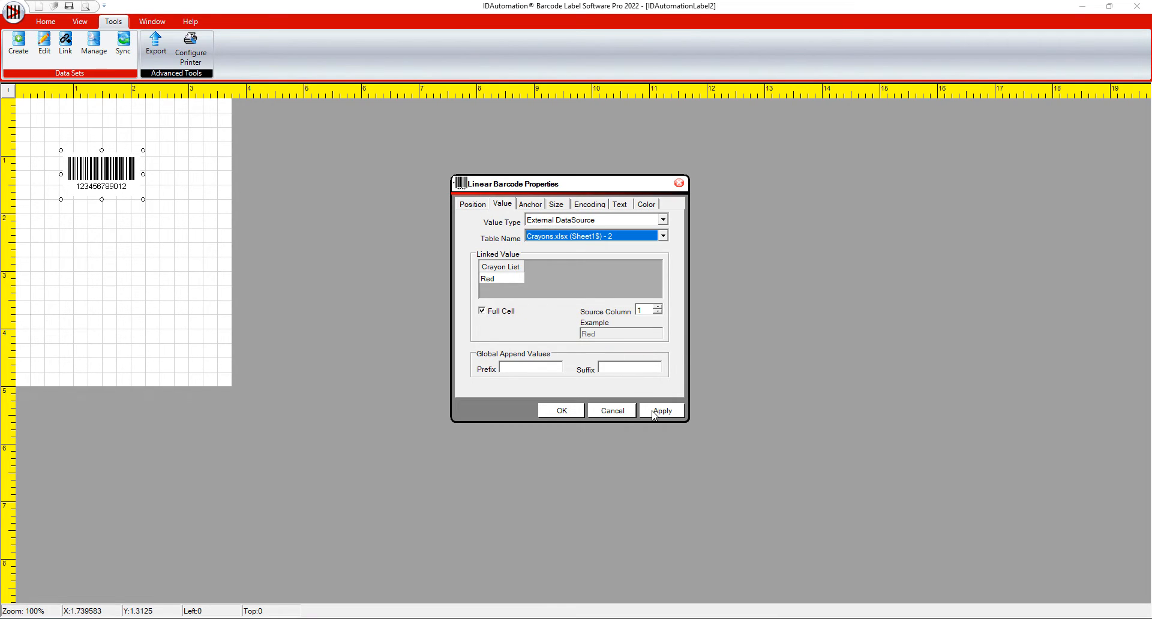
left_click(662, 410)
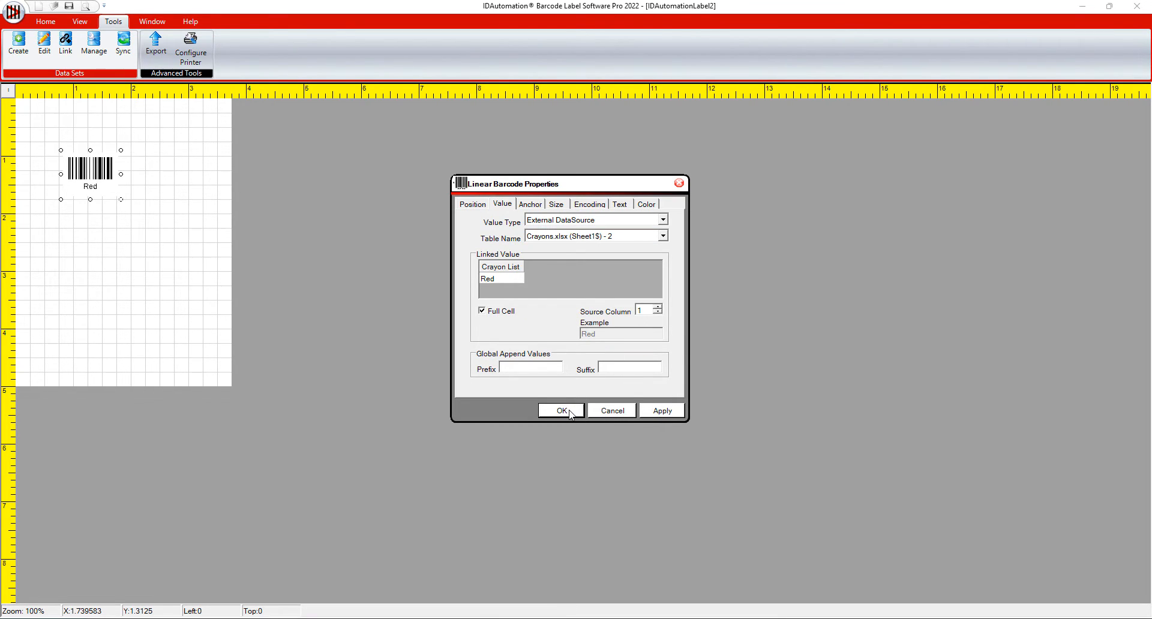
left_click(561, 411)
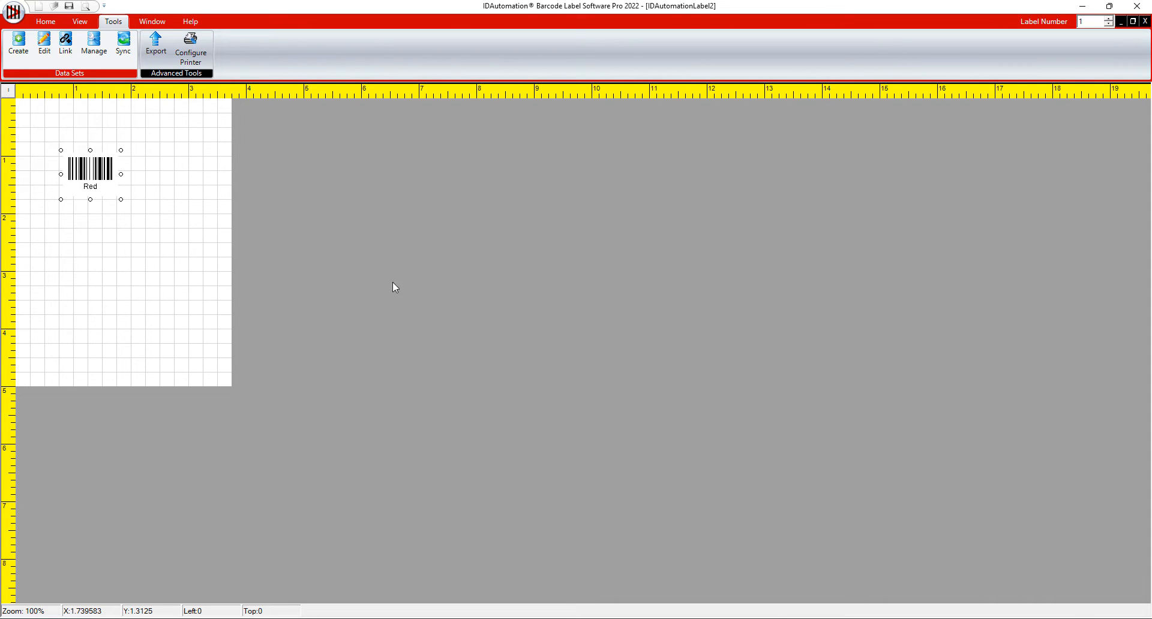
mouse_move(1080, 64)
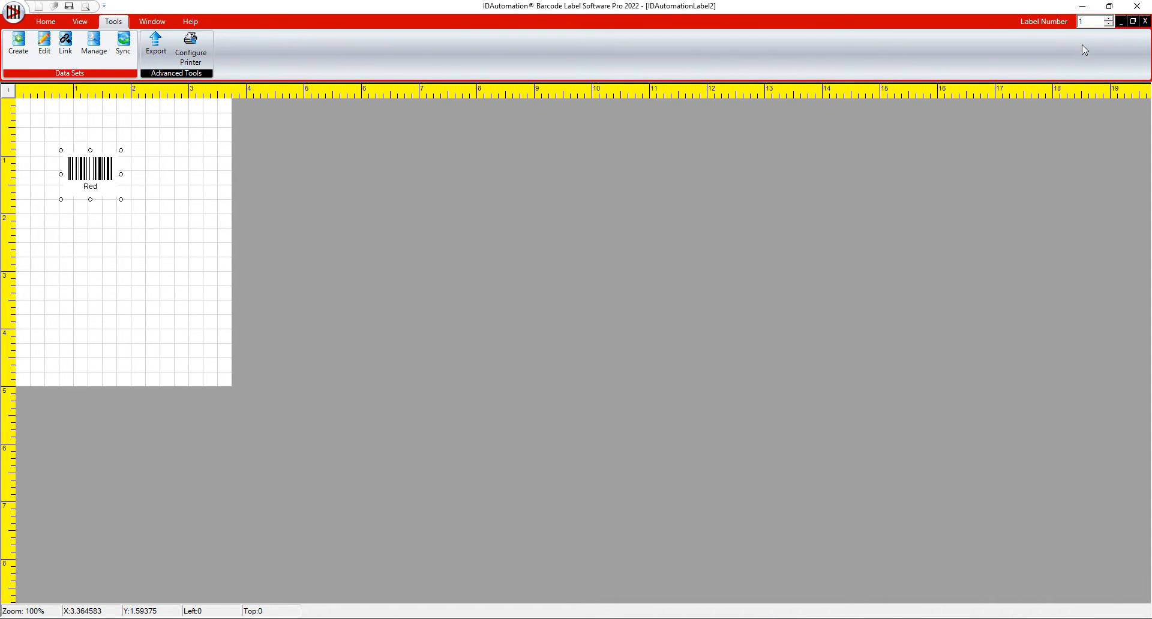
mouse_move(1105, 22)
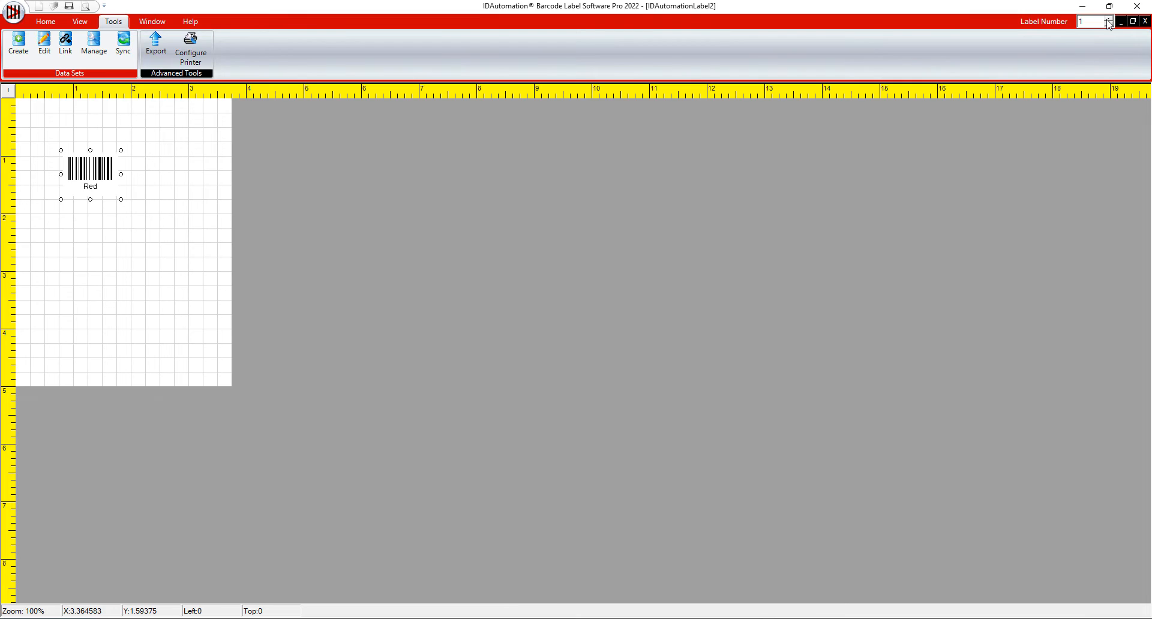
Step: Advance the Label Number to record 6 so the barcode shows Black
left_click(1103, 20)
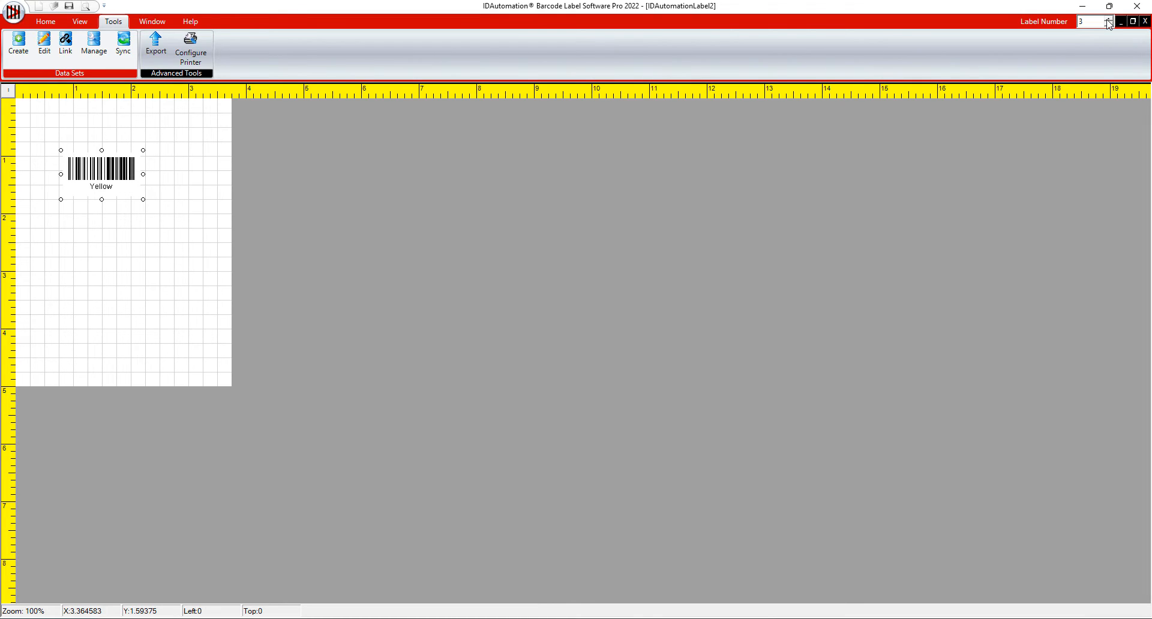
left_click(1106, 21)
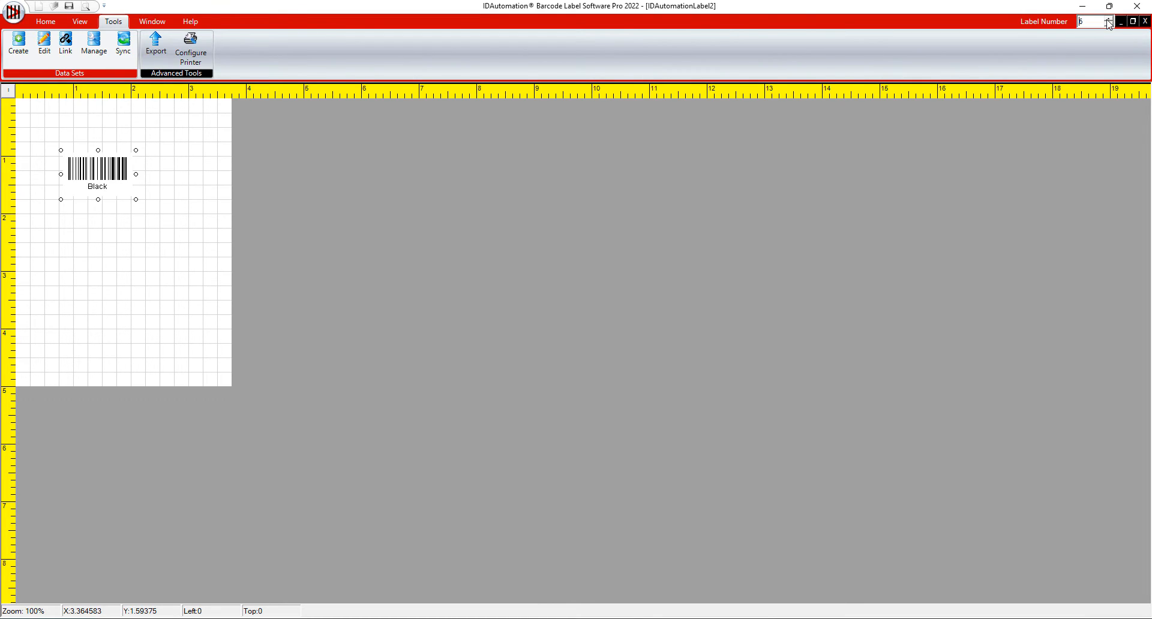
left_click(1108, 19)
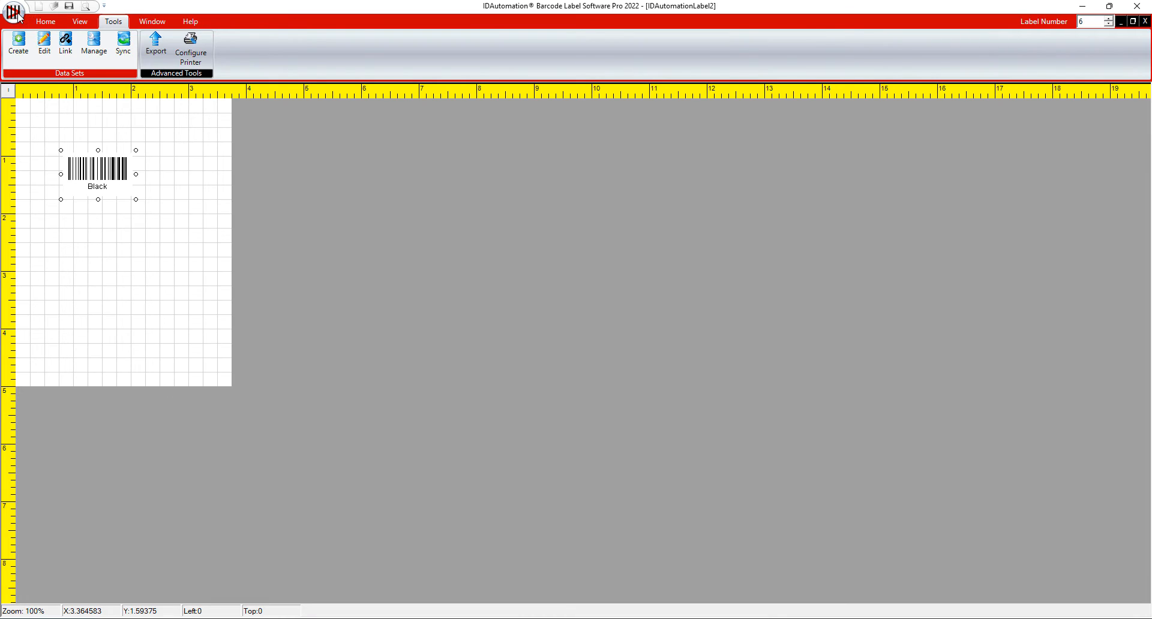
left_click(12, 12)
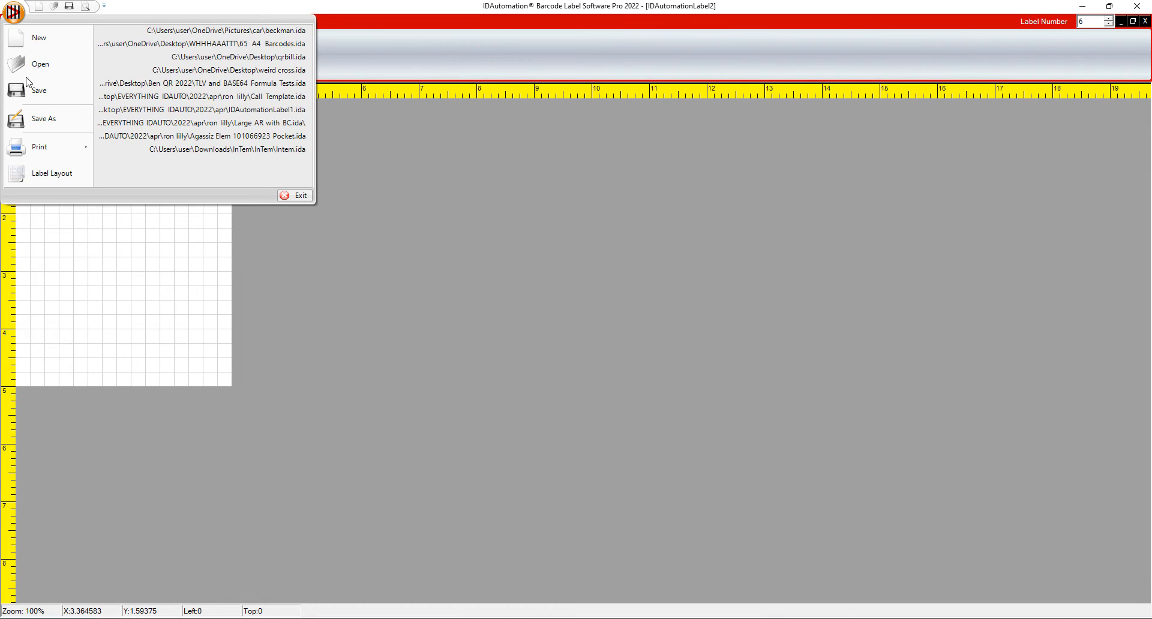
Step: Show the print preview of page 1 with Red, Blue, Yellow and Orange barcodes
left_click(39, 147)
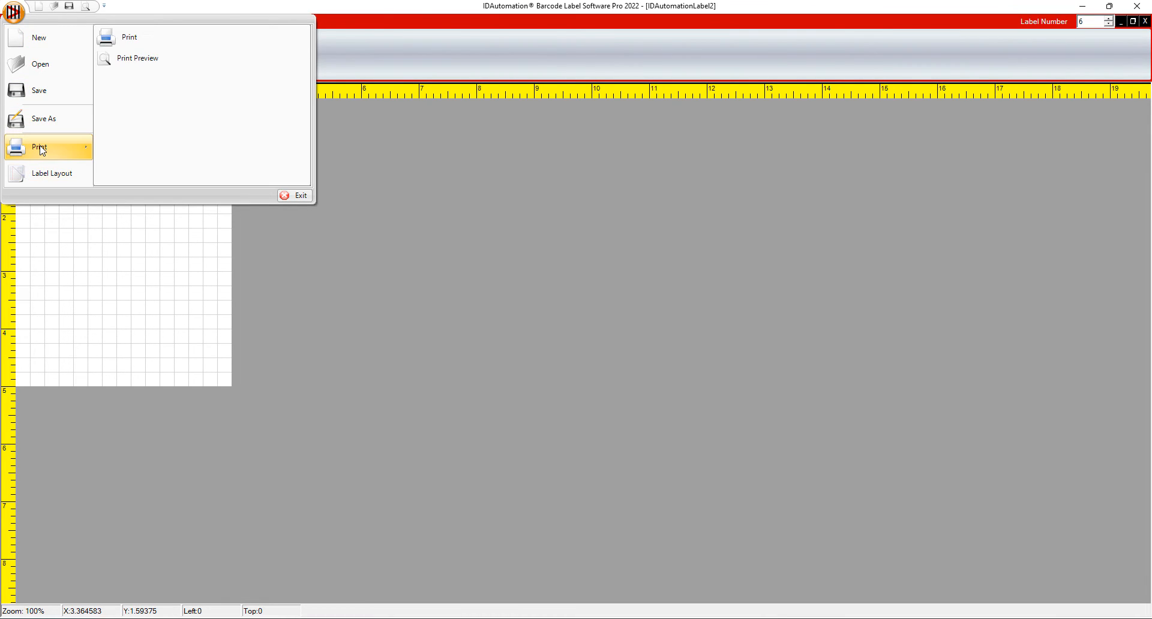
mouse_move(143, 66)
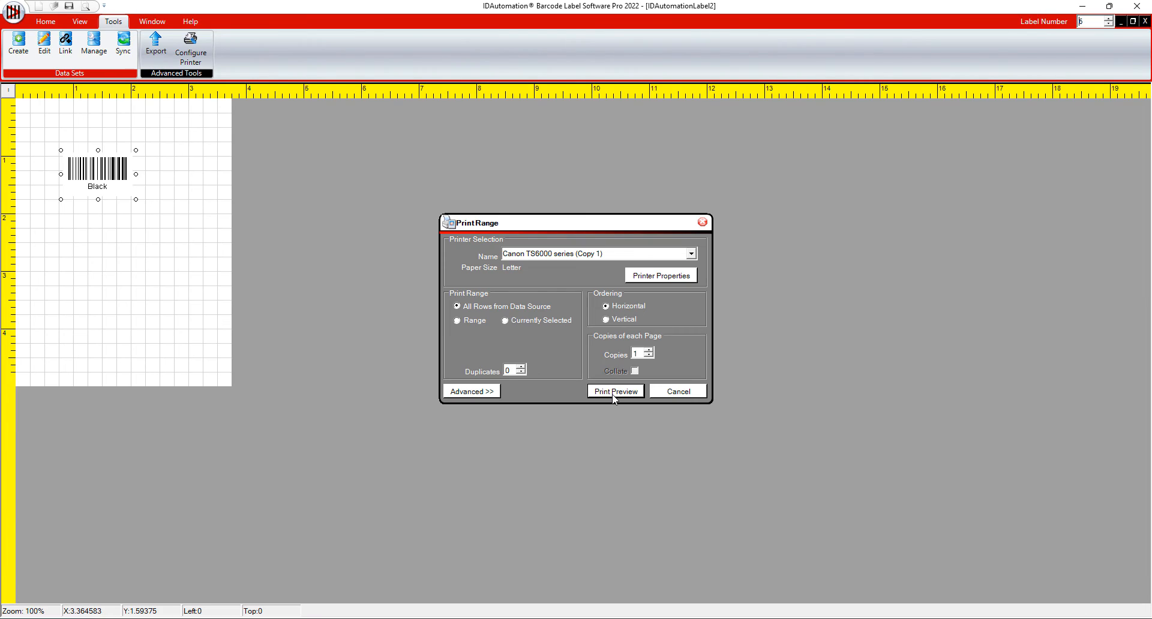
left_click(615, 392)
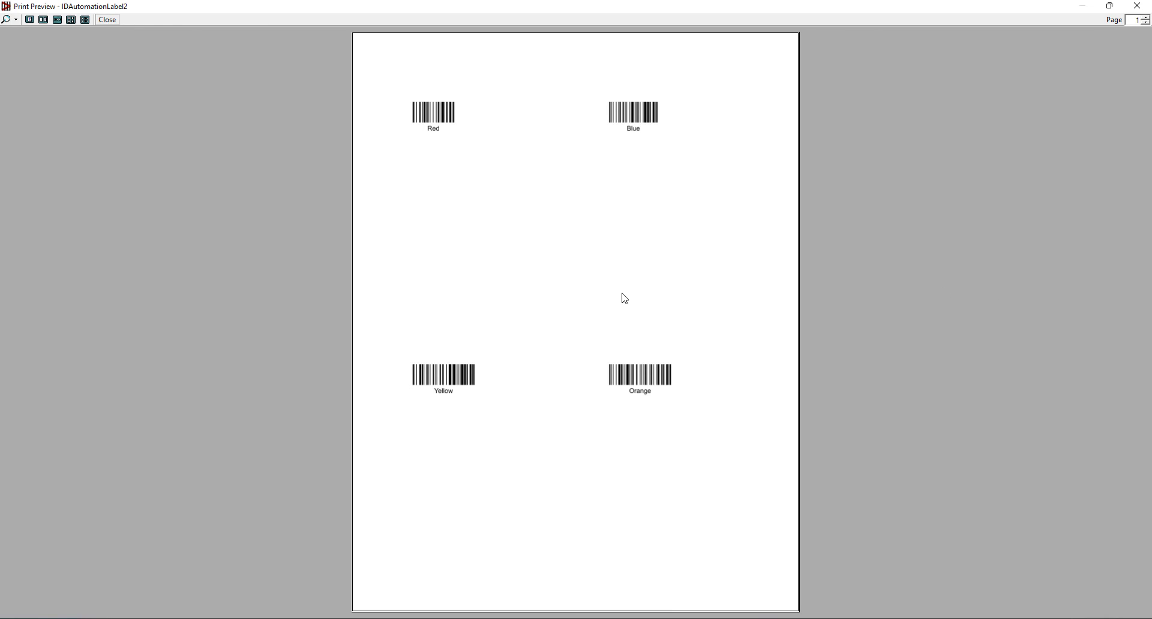